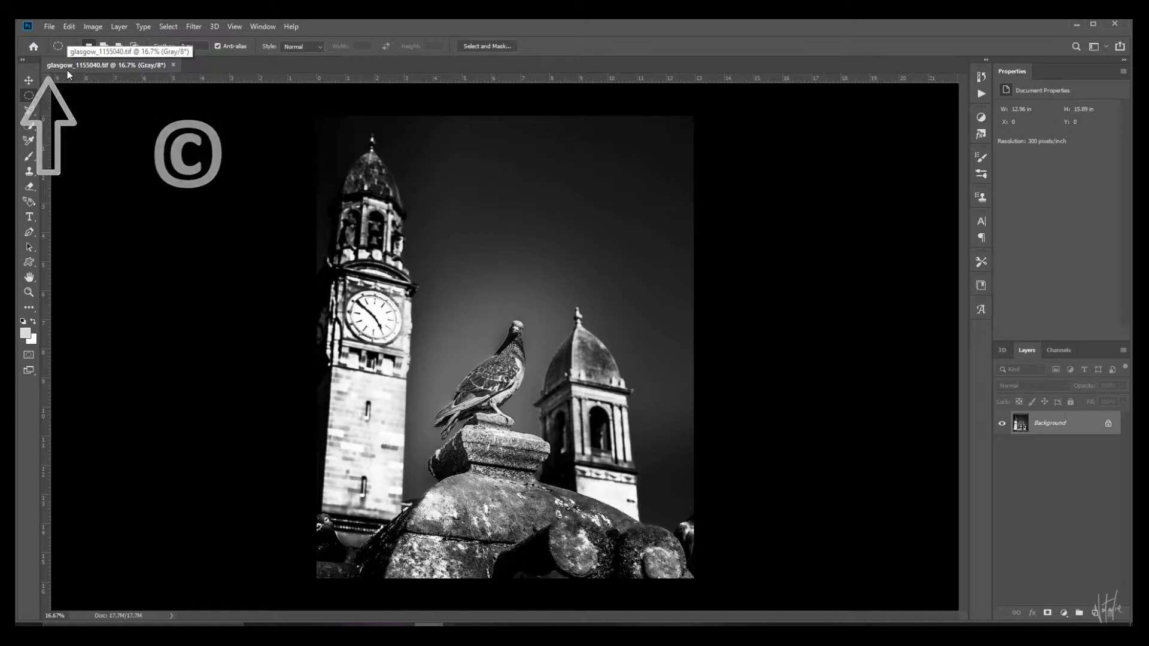
Bring up the File Info metadata dialog for the open Glasgow clock-tower photo
click(48, 27)
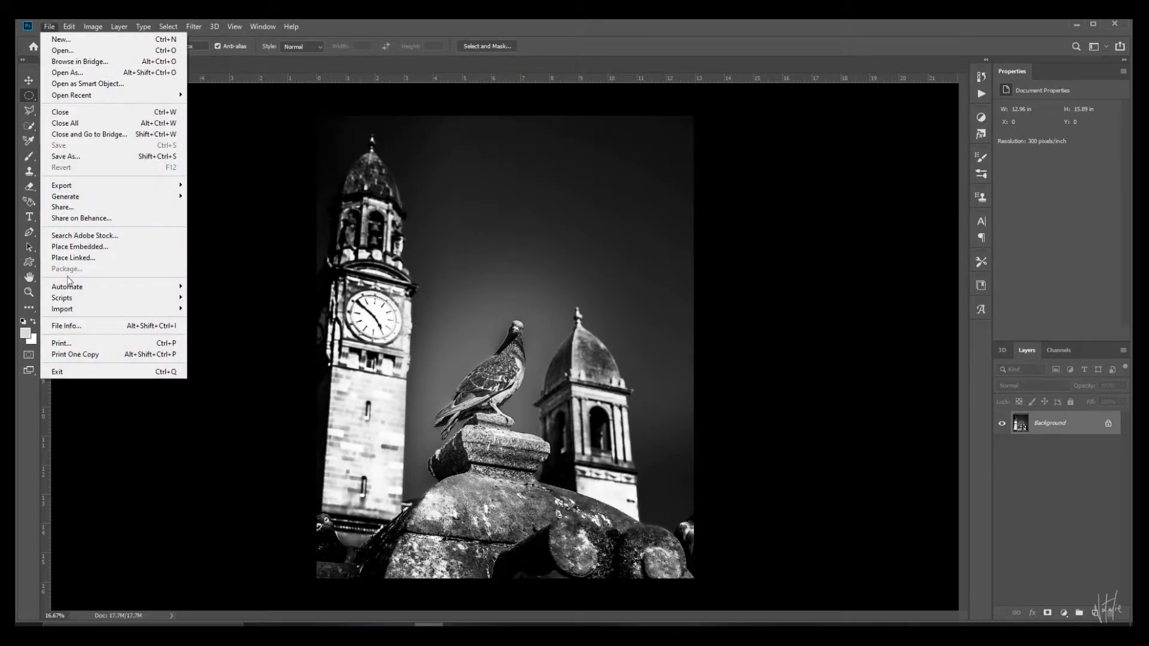
click(66, 325)
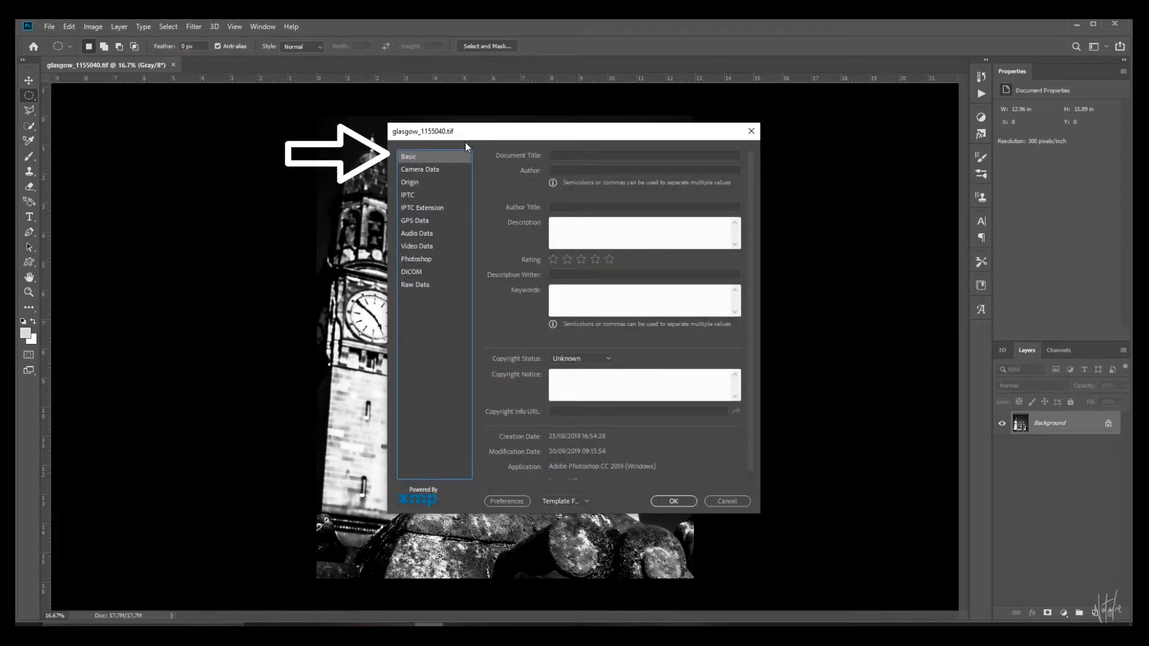
Set the Author to the suggested Natalie name in File Info Basic
click(644, 170)
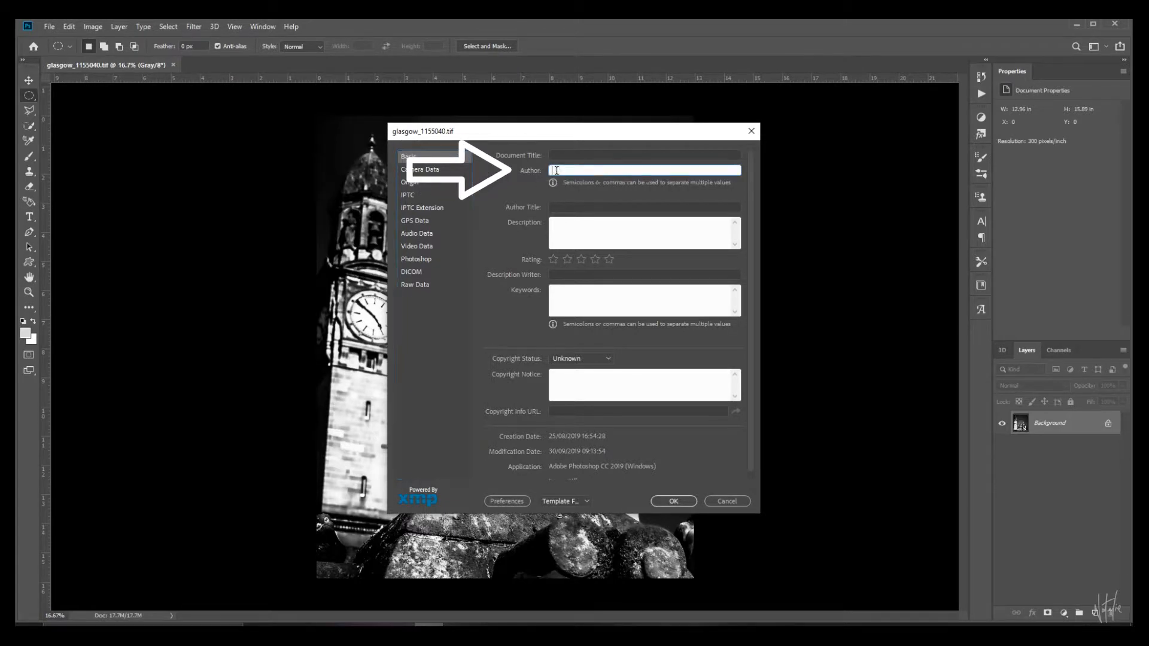
text(Natalie Rosella Boonzaier)
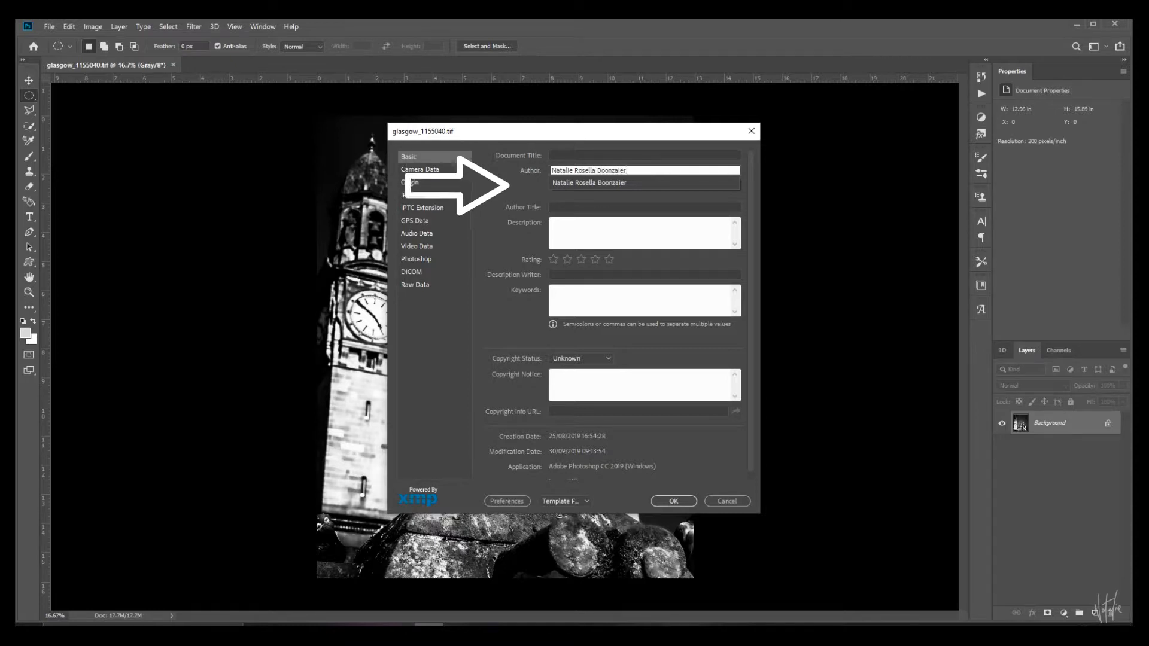
click(581, 358)
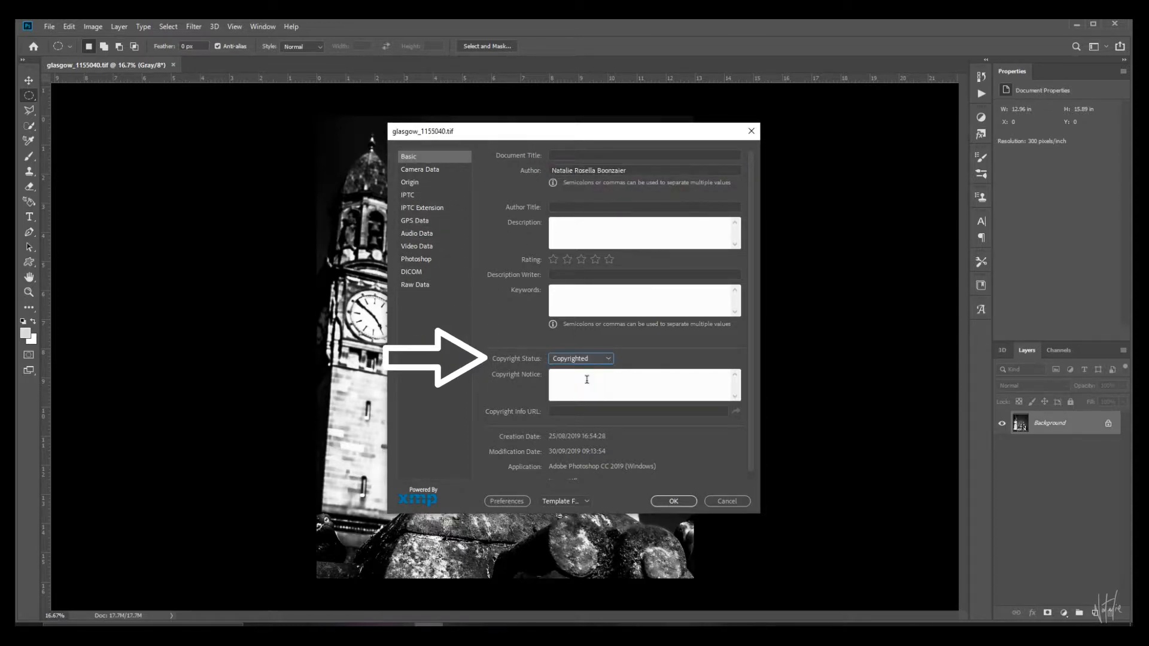
click(644, 384)
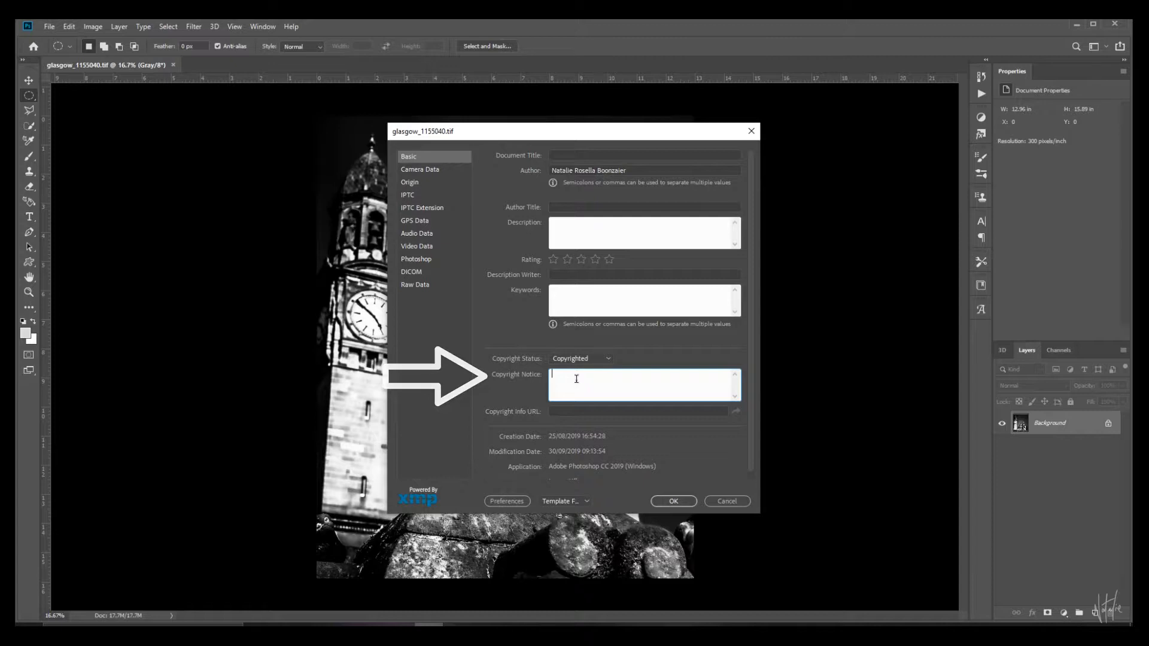
text(© 2019 Natalie)
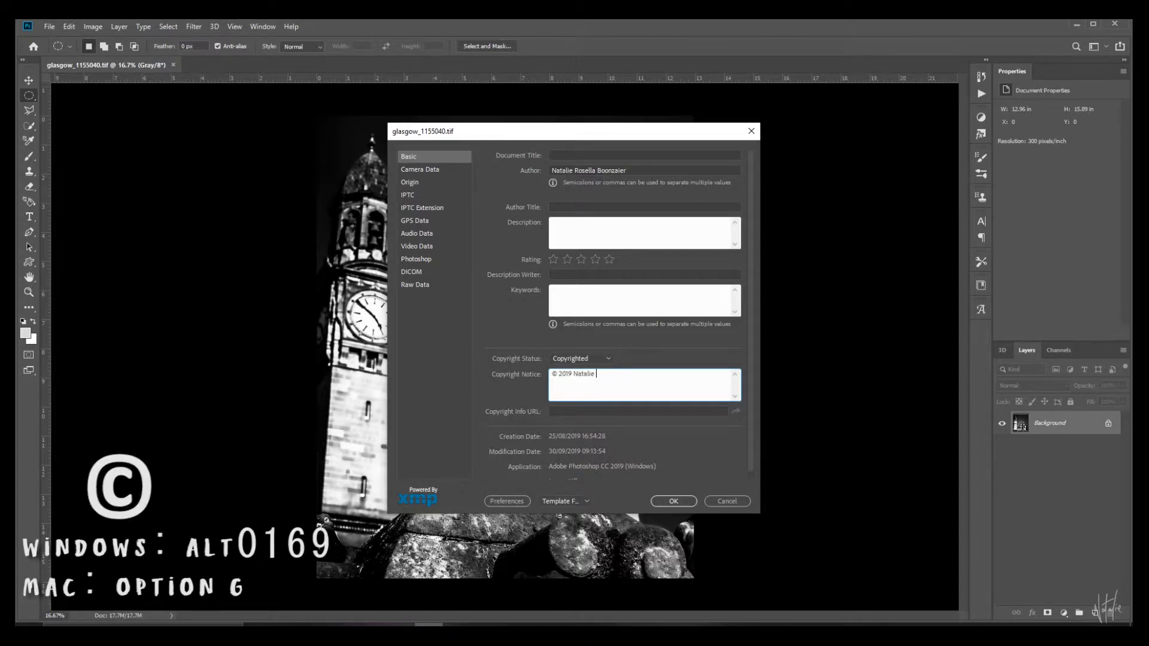
text(Rosella Boonzaier)
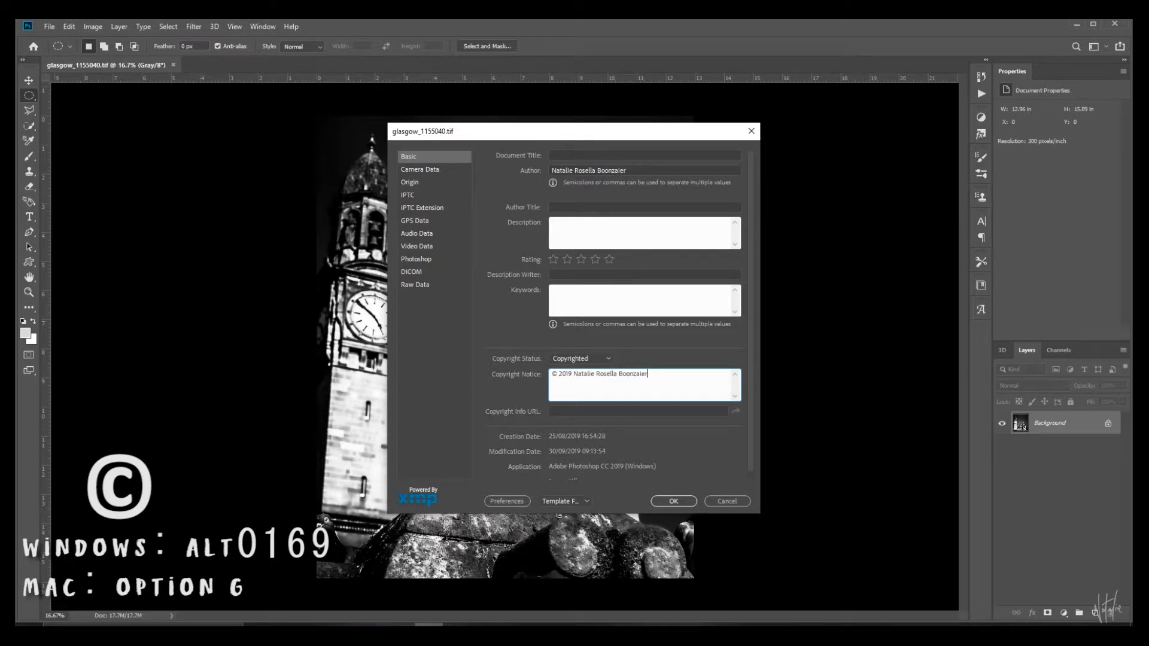
click(638, 411)
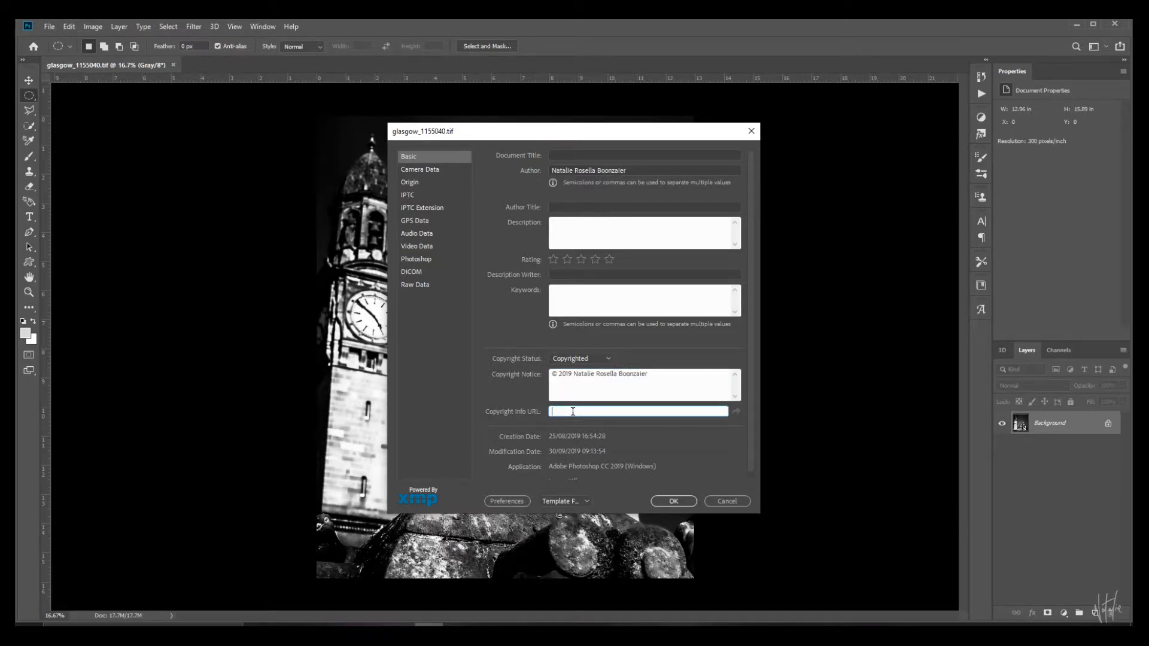
text(https://rosellaprojects.com/)
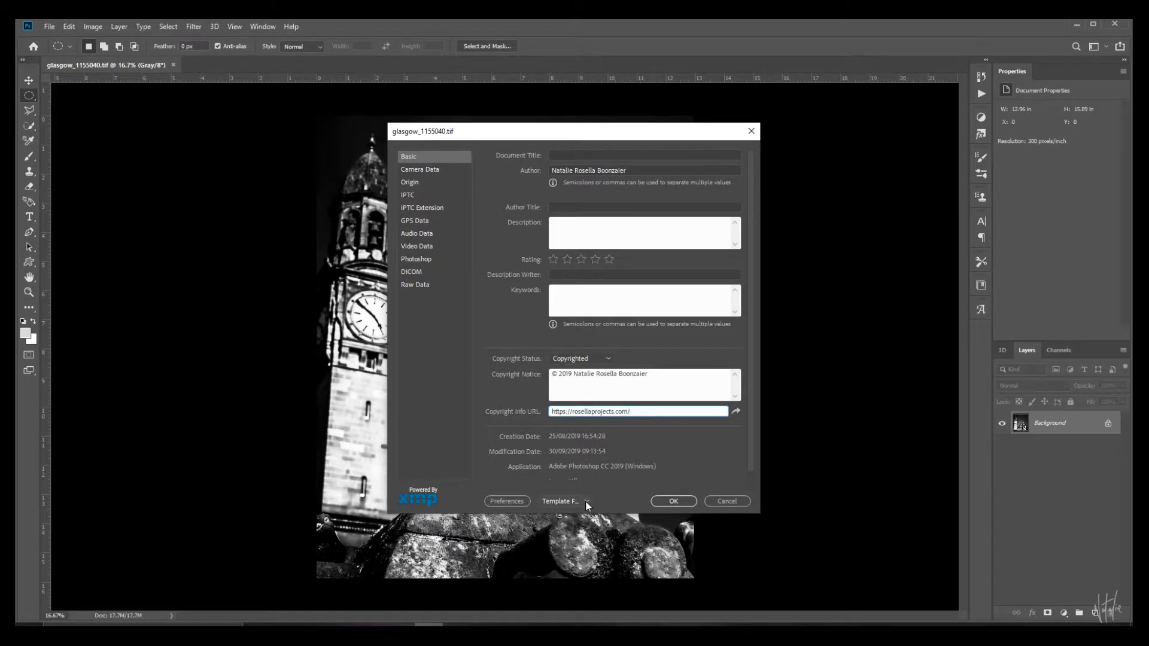
click(586, 501)
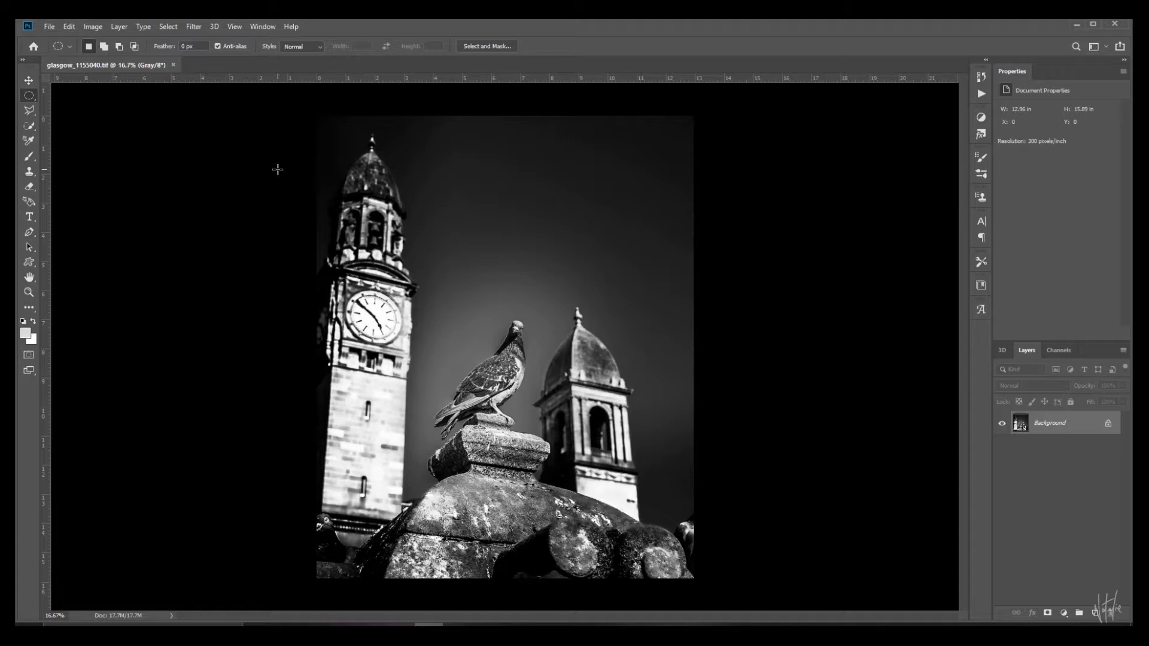
Show the Actions panel from the Window menu
click(262, 26)
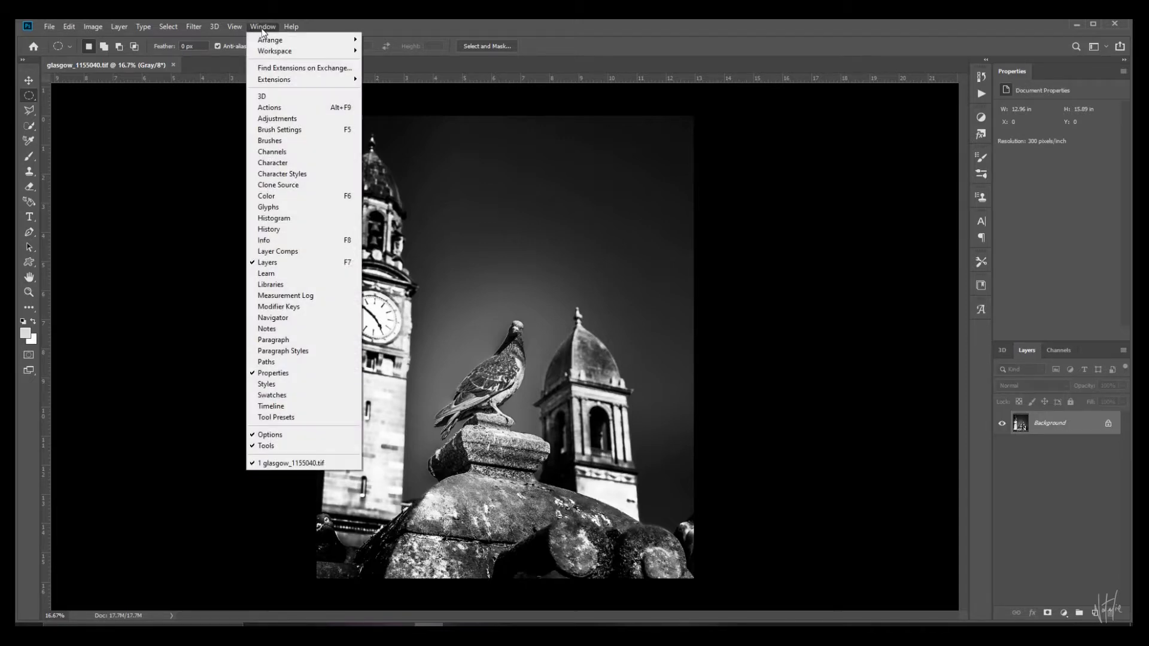
click(269, 106)
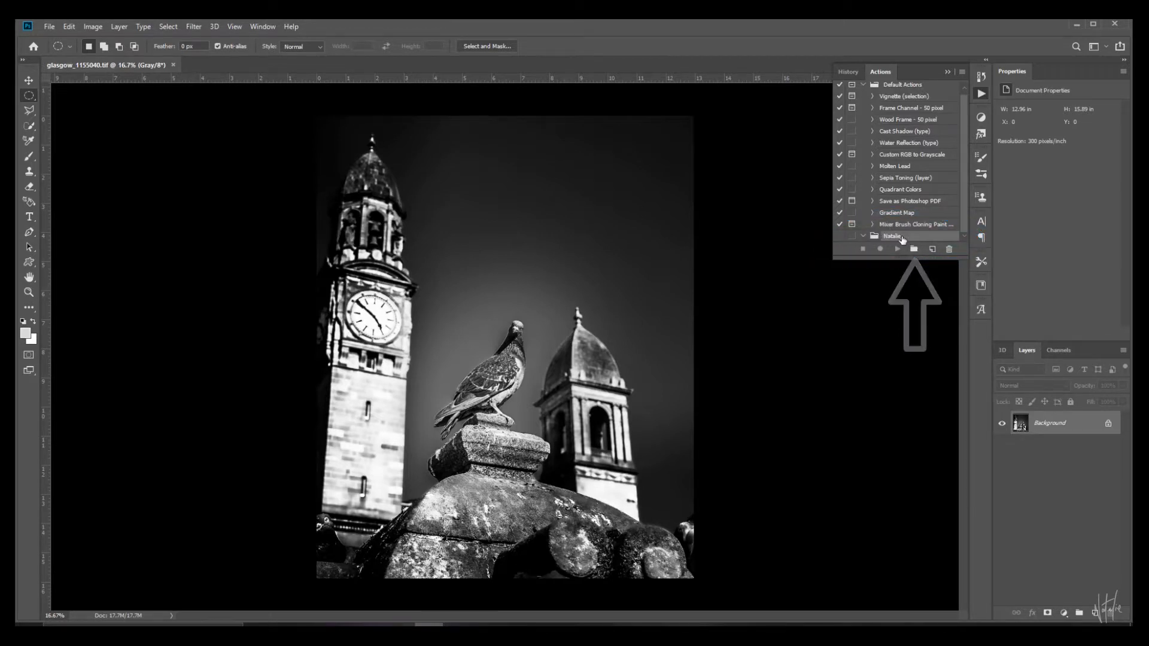
mouse_move(932, 248)
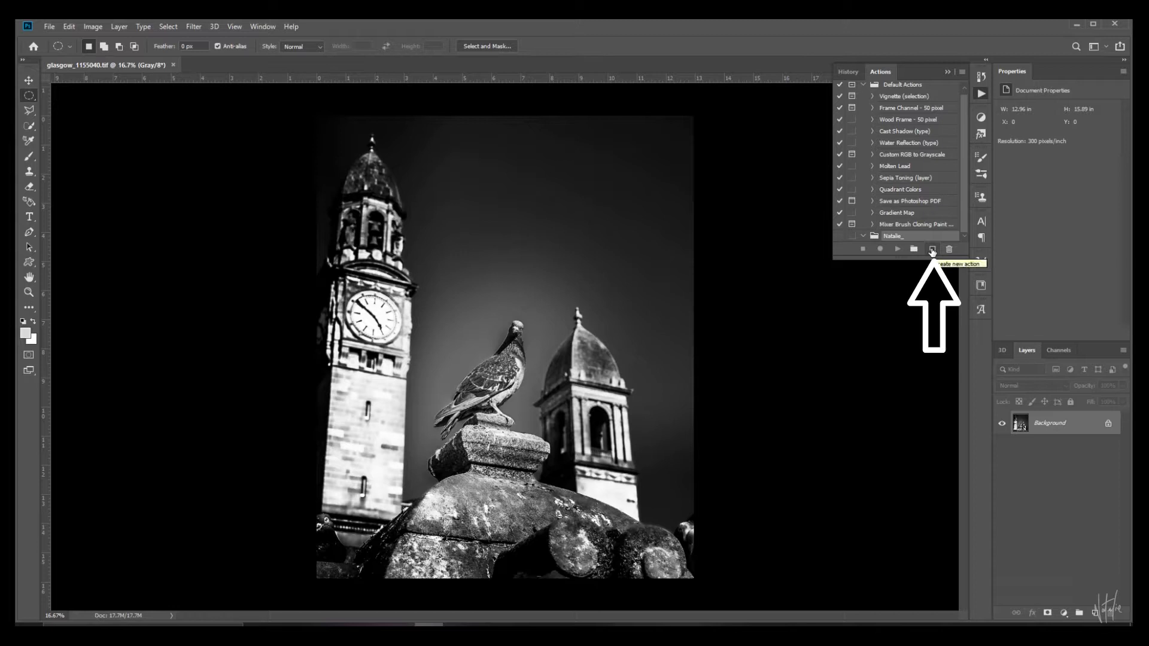
click(931, 249)
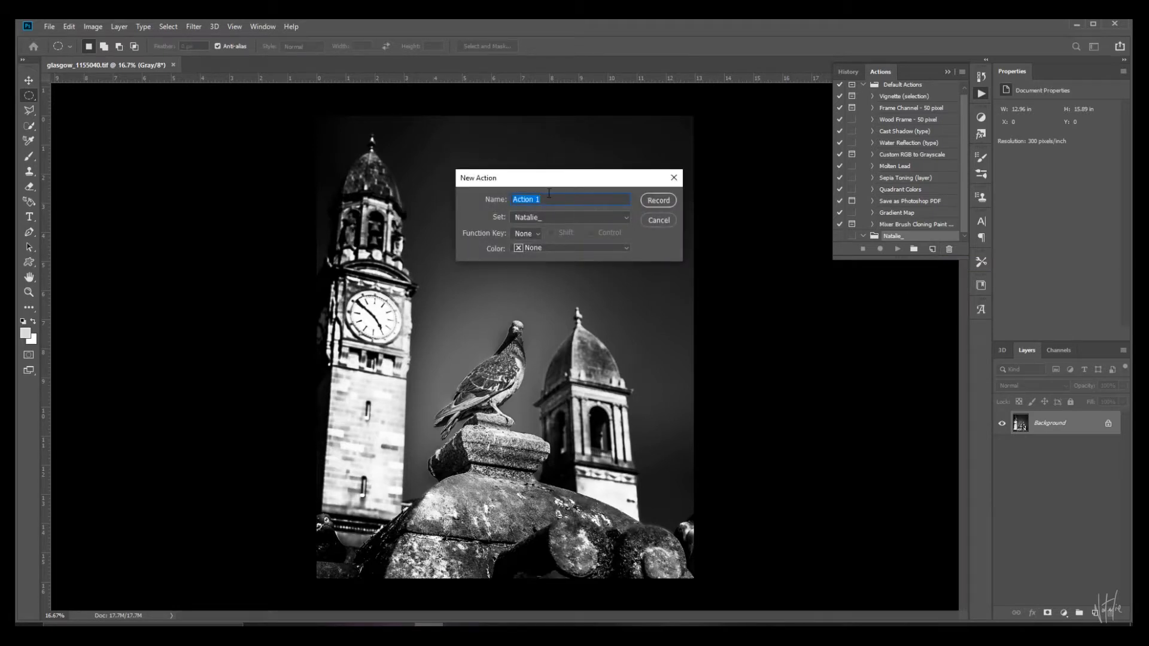
text(c2019_NatalieRosellaBoonzaier)
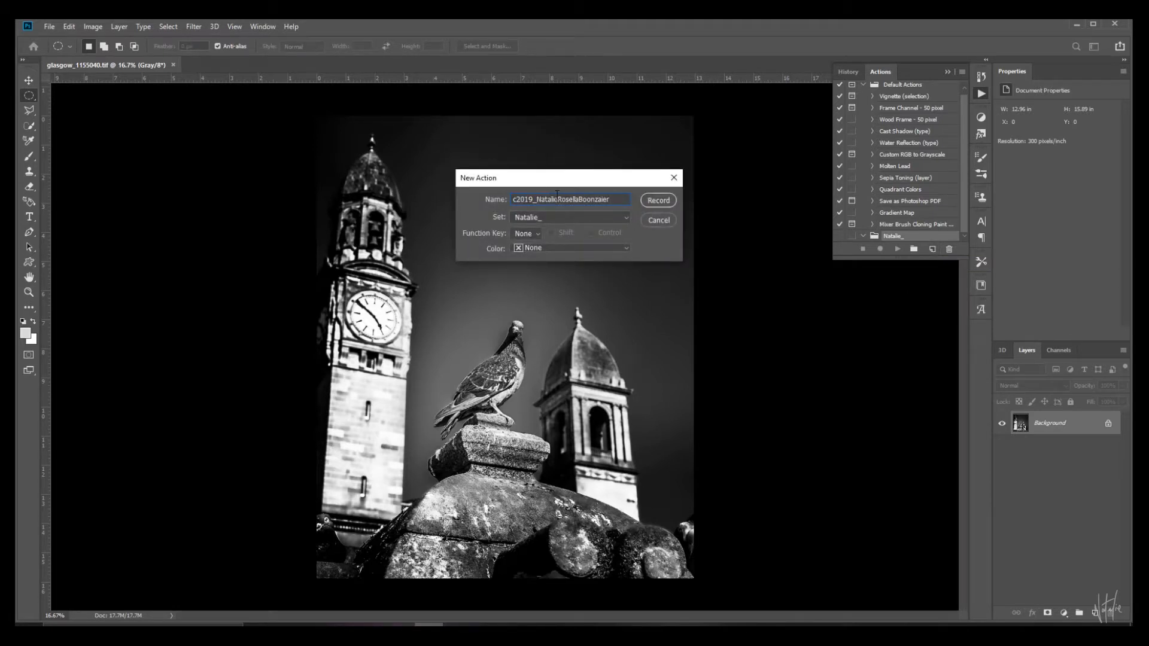
click(658, 199)
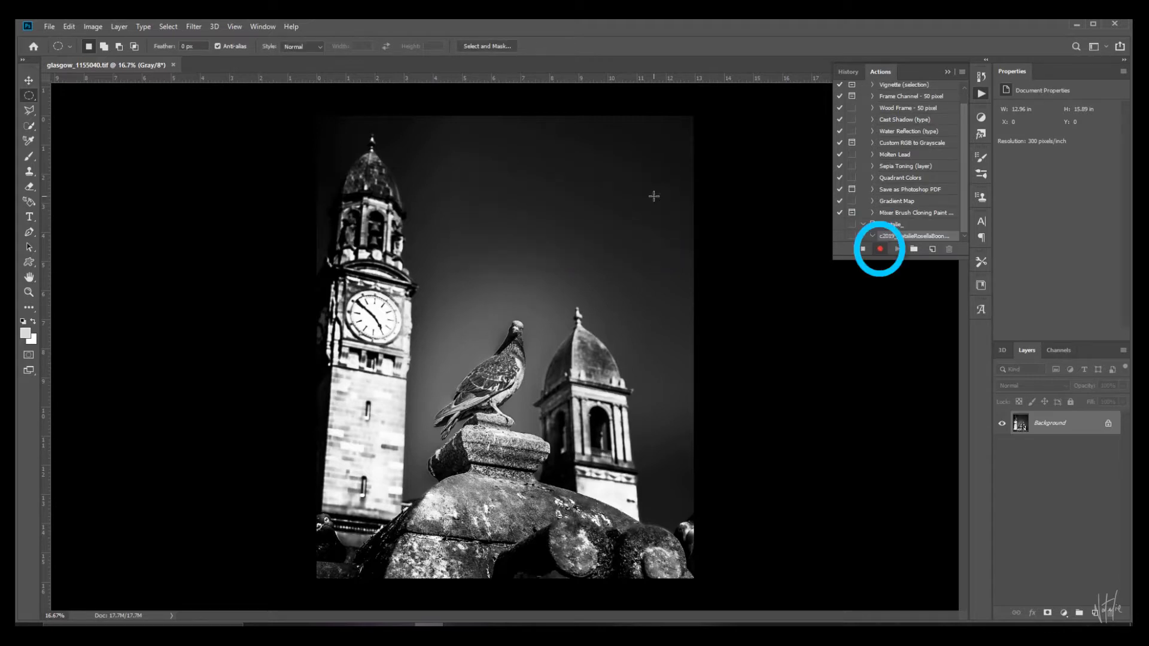
click(882, 249)
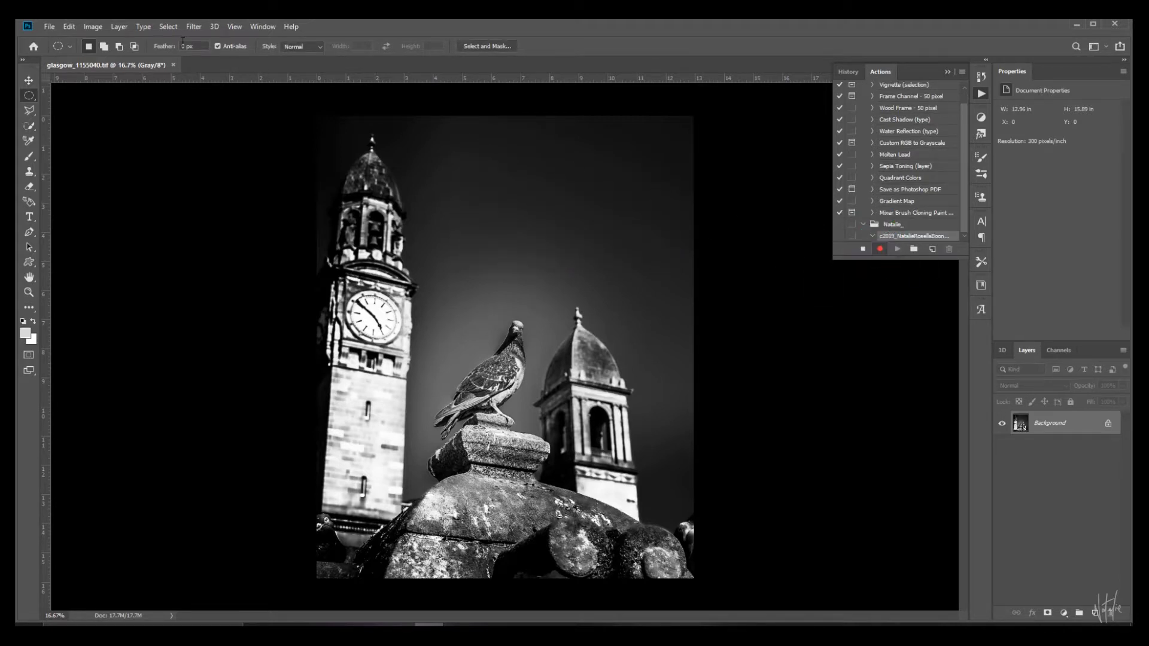
Import the c2019 copyright .xmp template into the photo's File Info
click(48, 26)
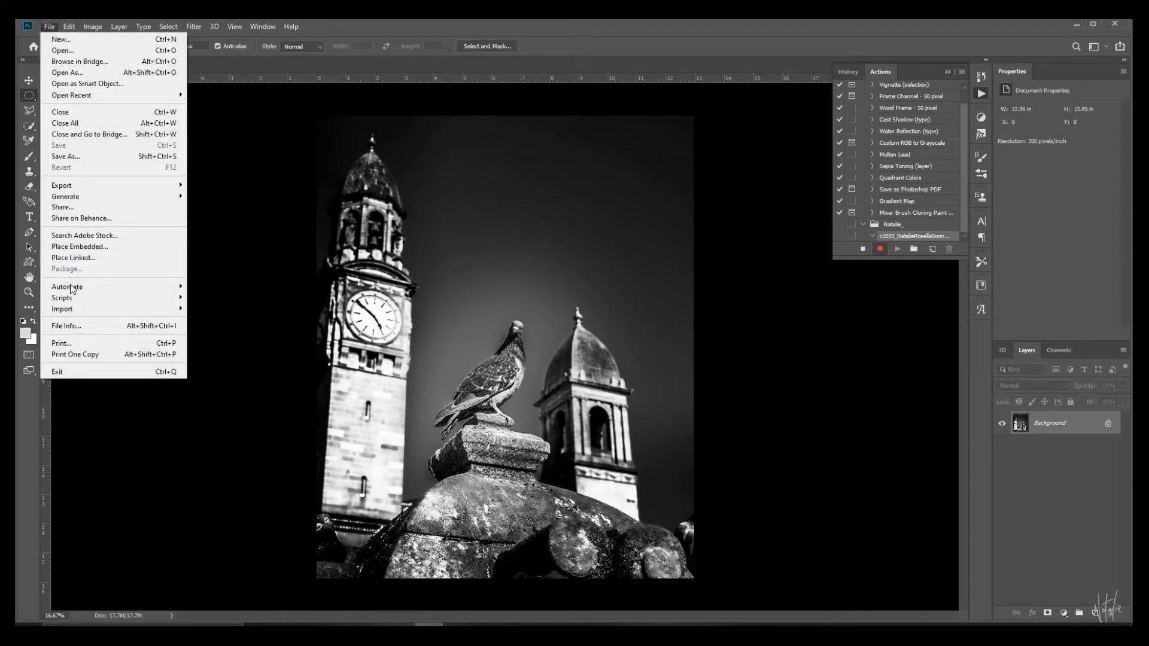
click(66, 325)
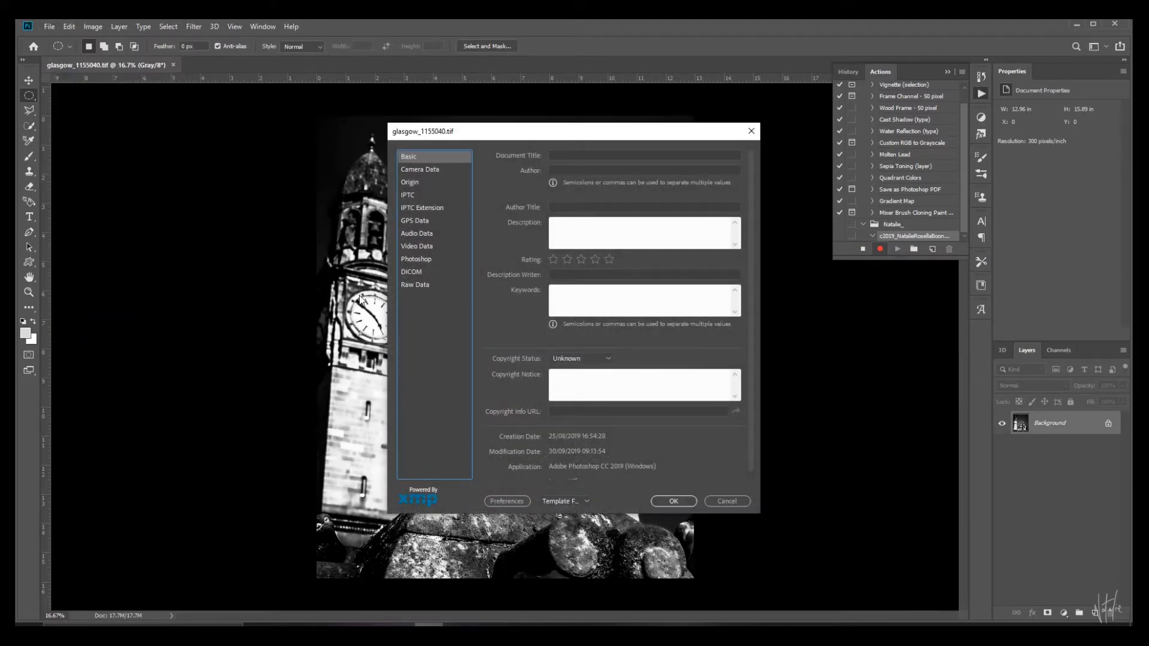
click(560, 502)
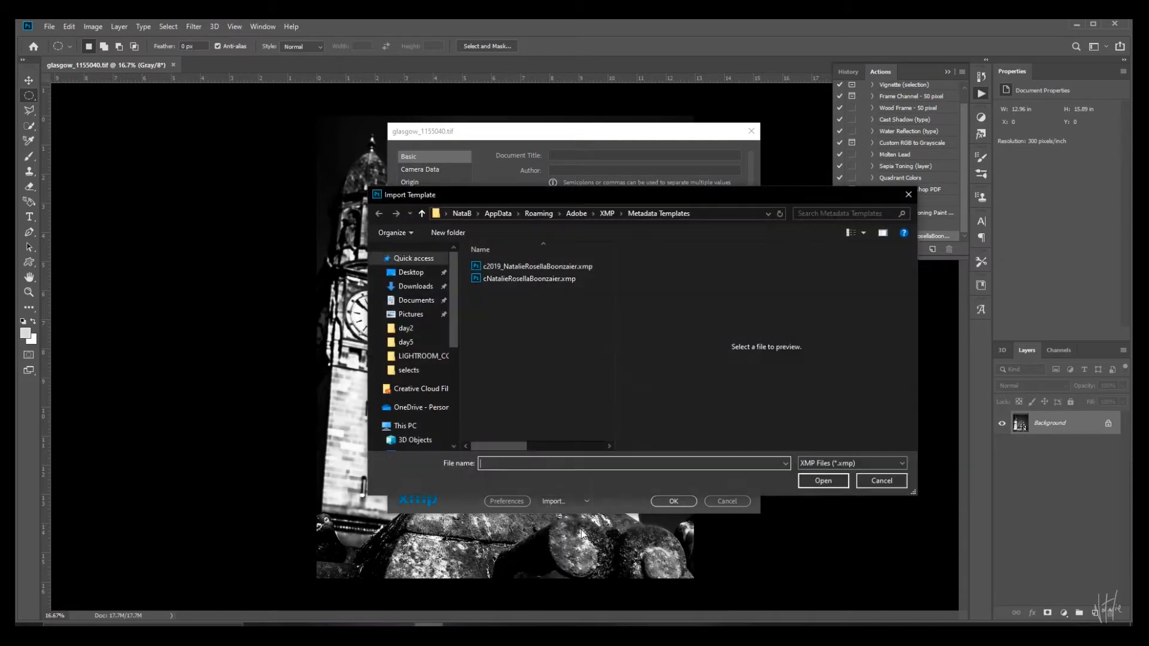
click(535, 266)
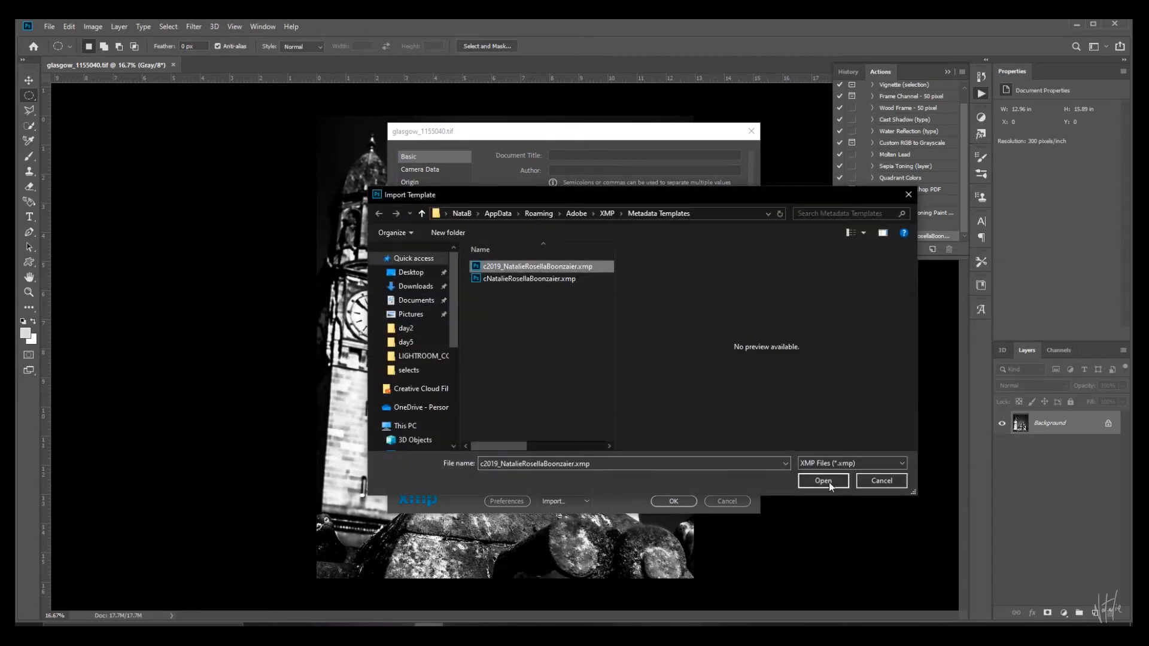
click(824, 482)
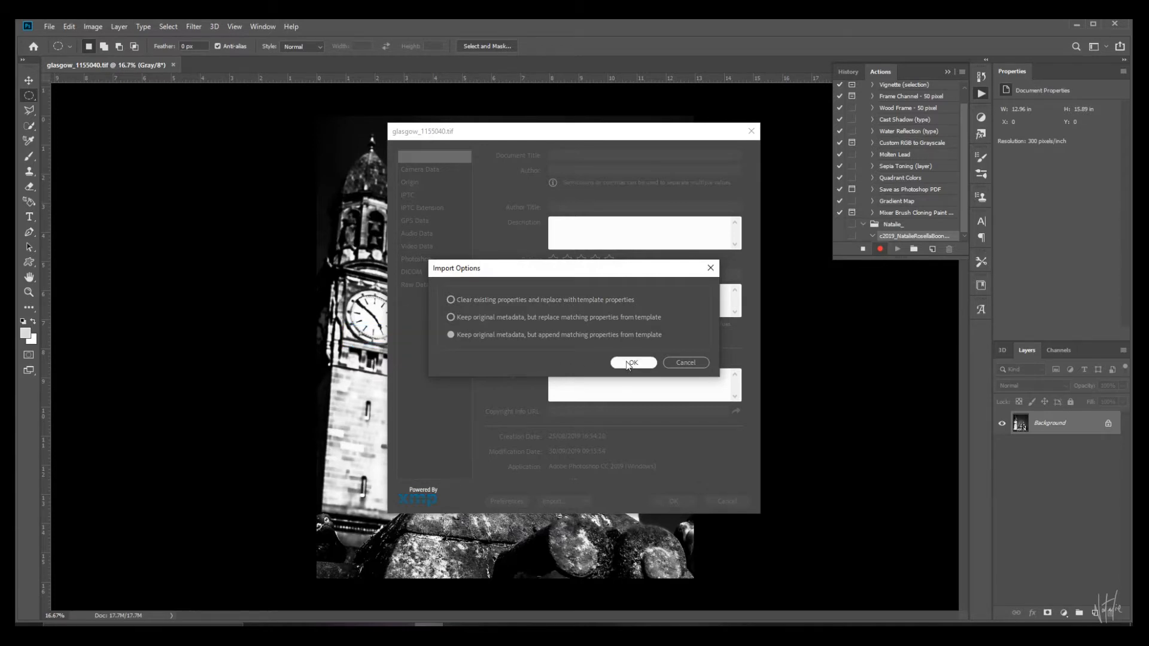
Keep original metadata but append matching template properties, then apply the File Info changes
click(632, 363)
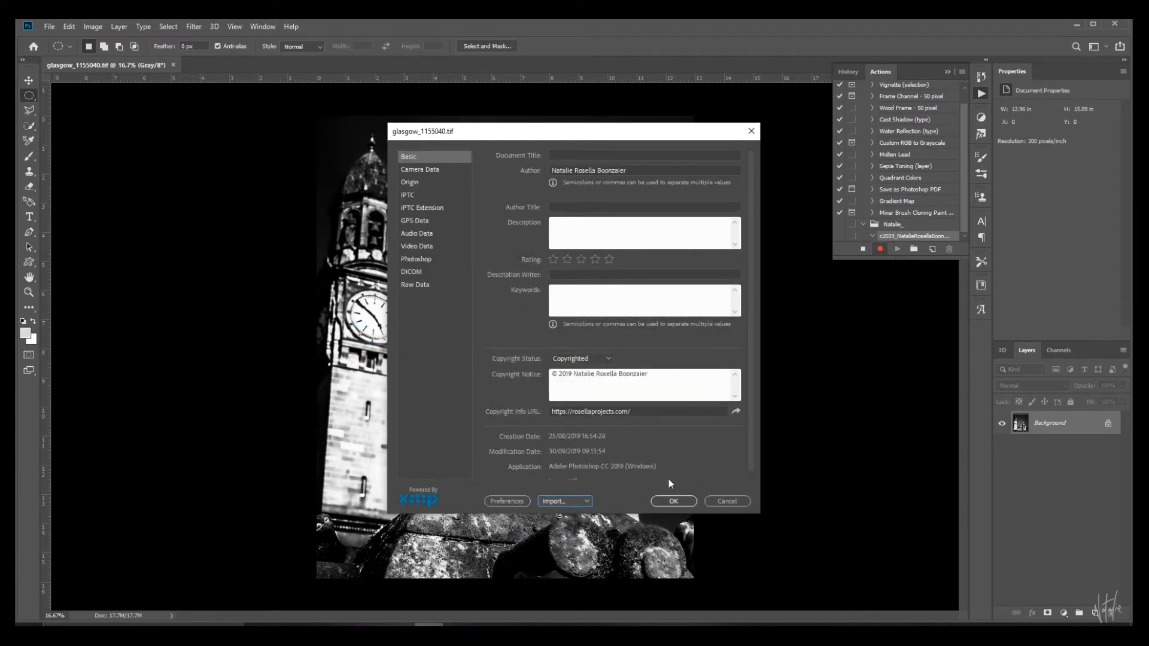
click(671, 501)
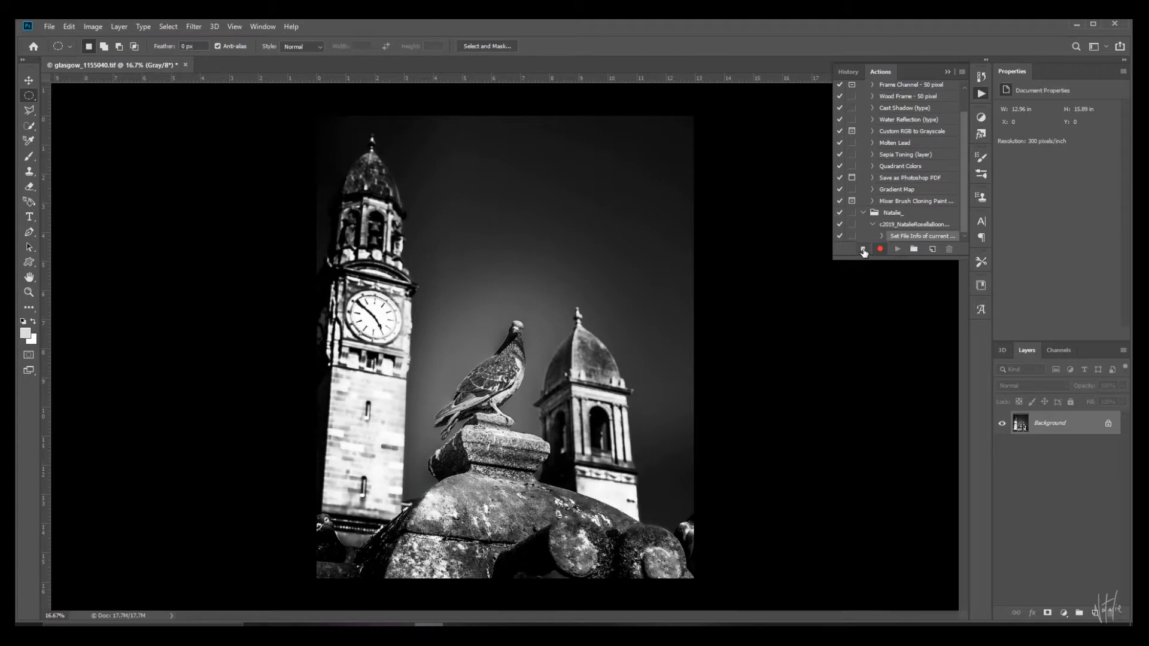
Stop recording the copyright action, leaving its single file-info step
click(863, 249)
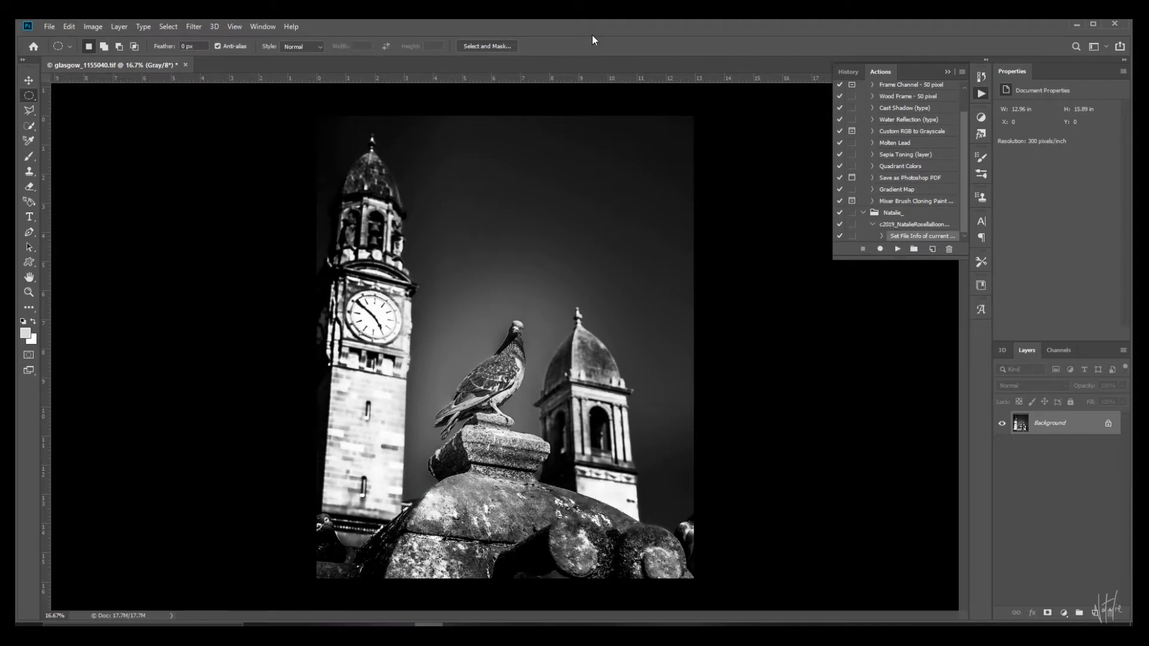
mouse_move(186, 67)
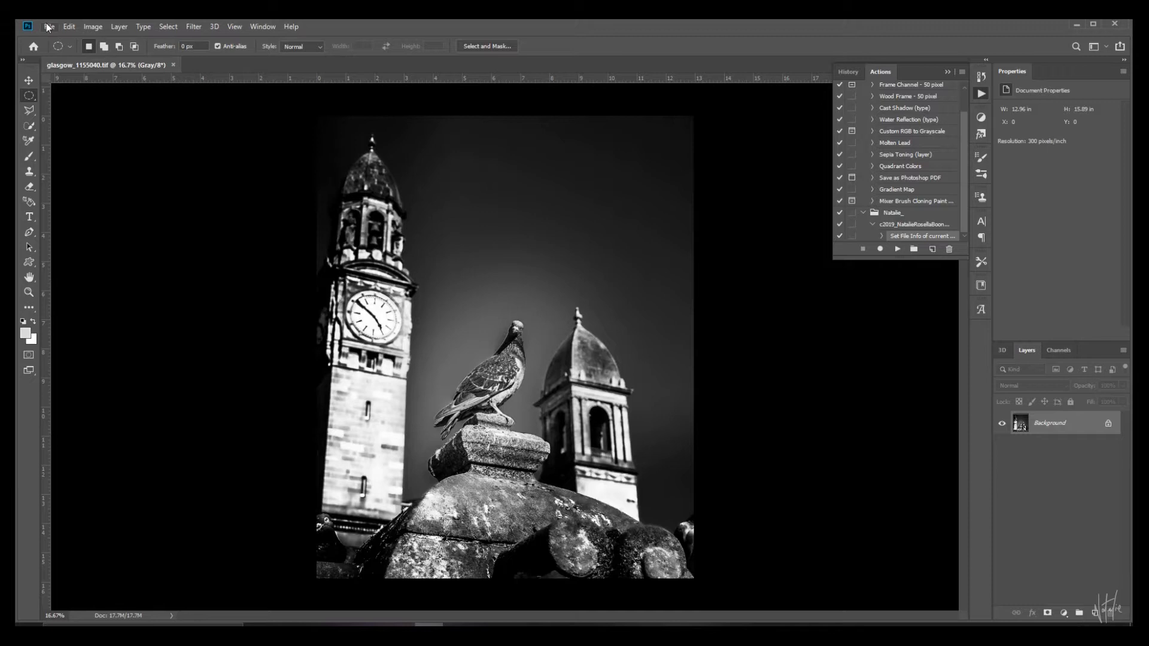
click(48, 27)
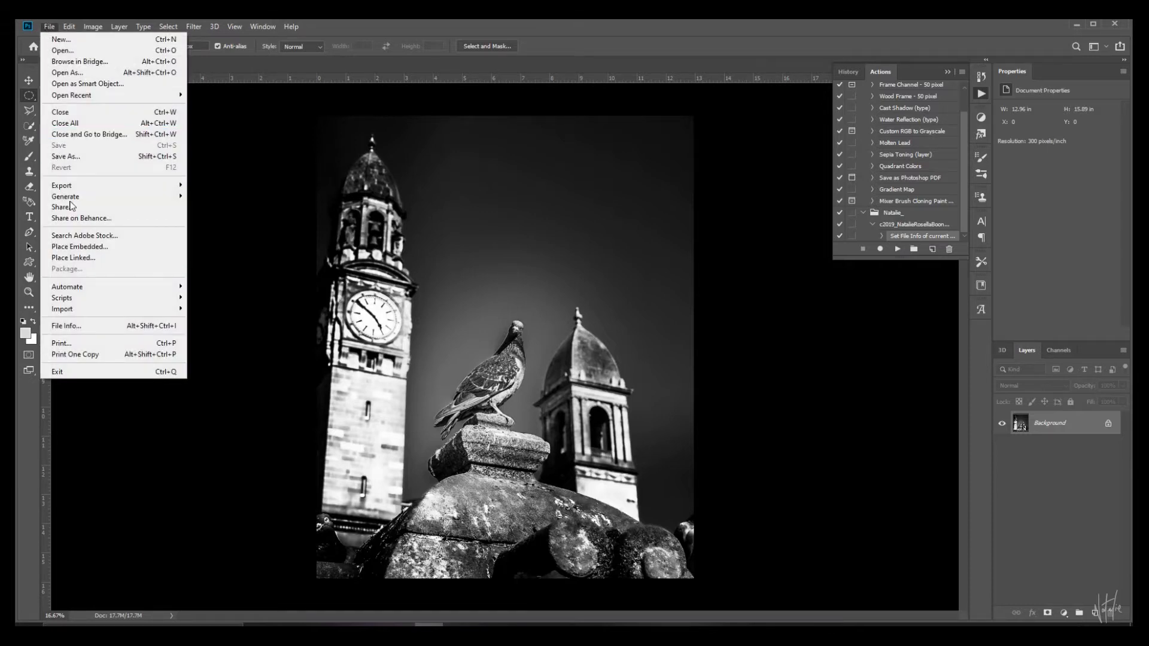
mouse_move(61, 298)
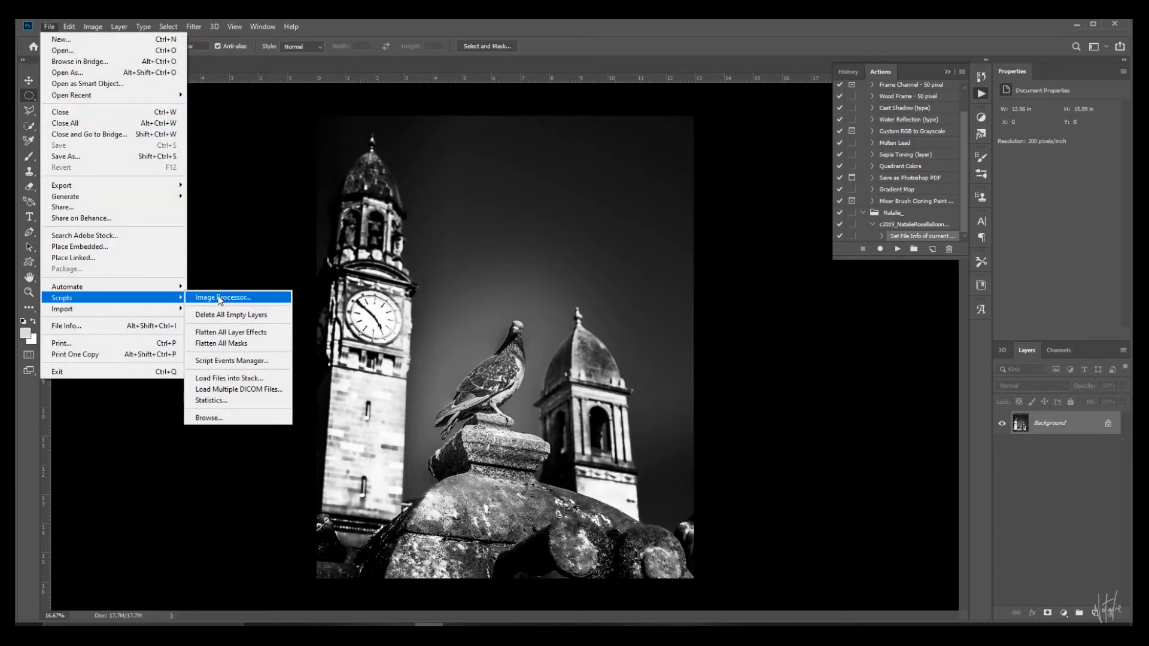
In Script Events Manager, choose Action with the Natalie_ set holding the c2019 action
click(231, 361)
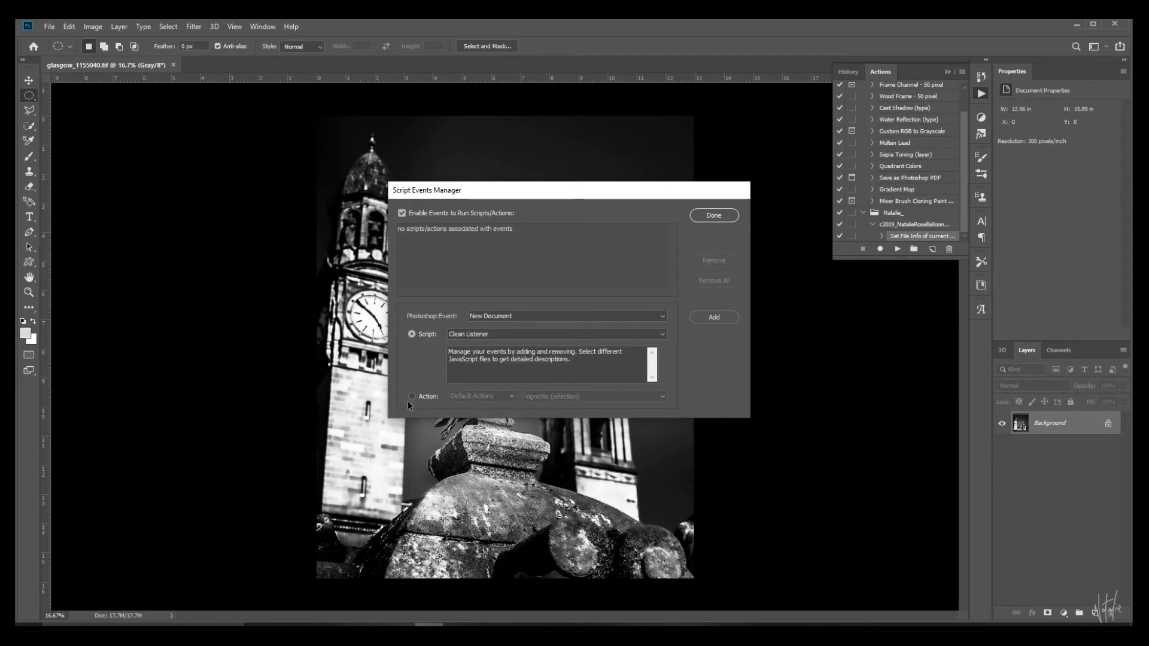
click(481, 396)
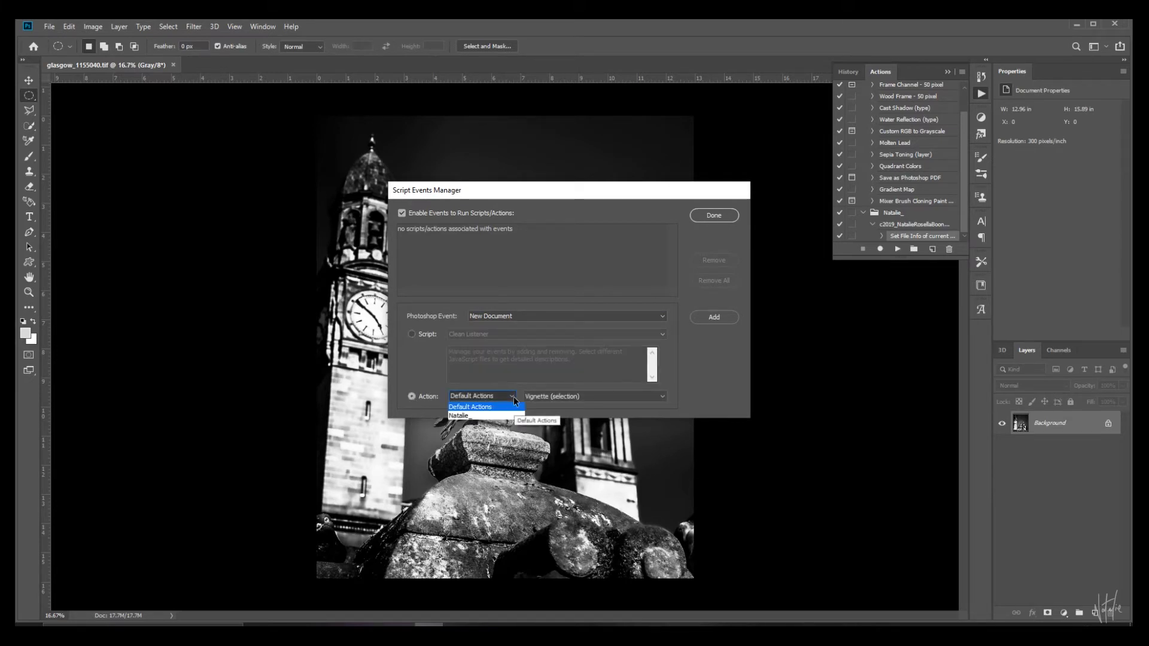
click(459, 415)
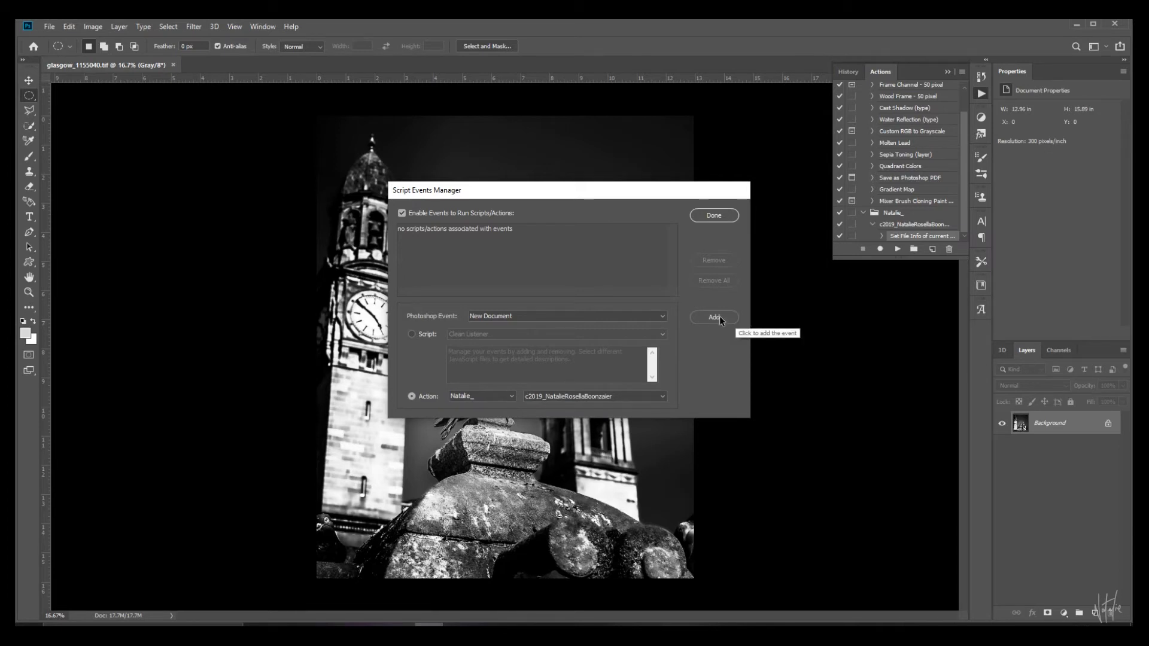
Add the copyright action for New Document and Open Document events and finish with Done
click(712, 316)
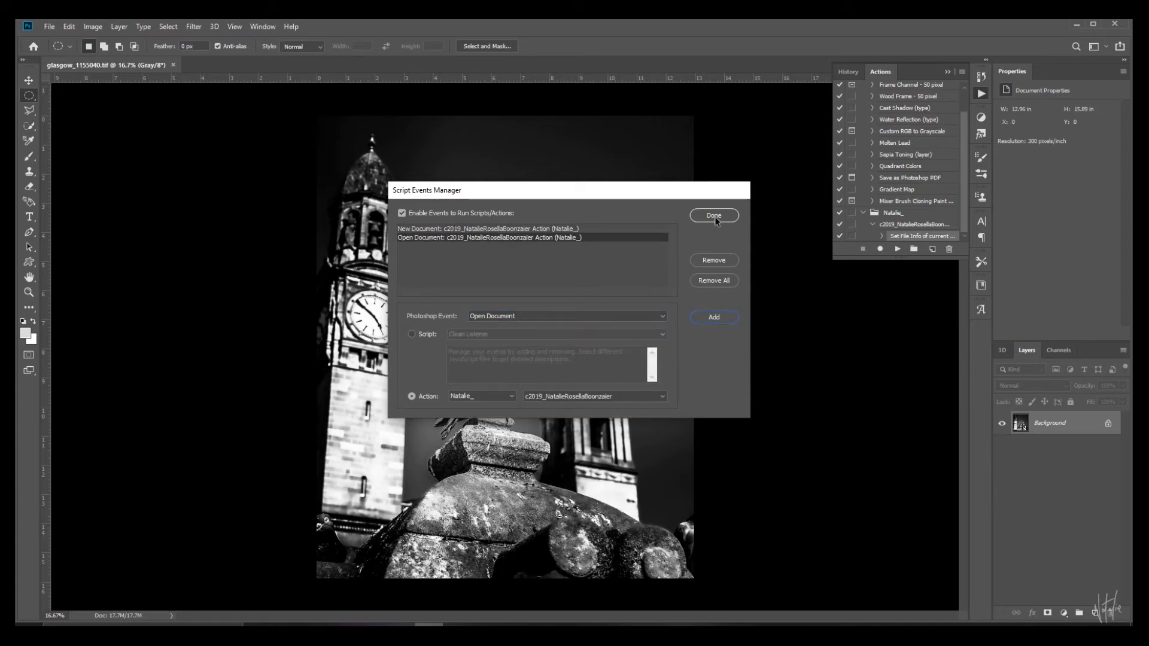
click(712, 215)
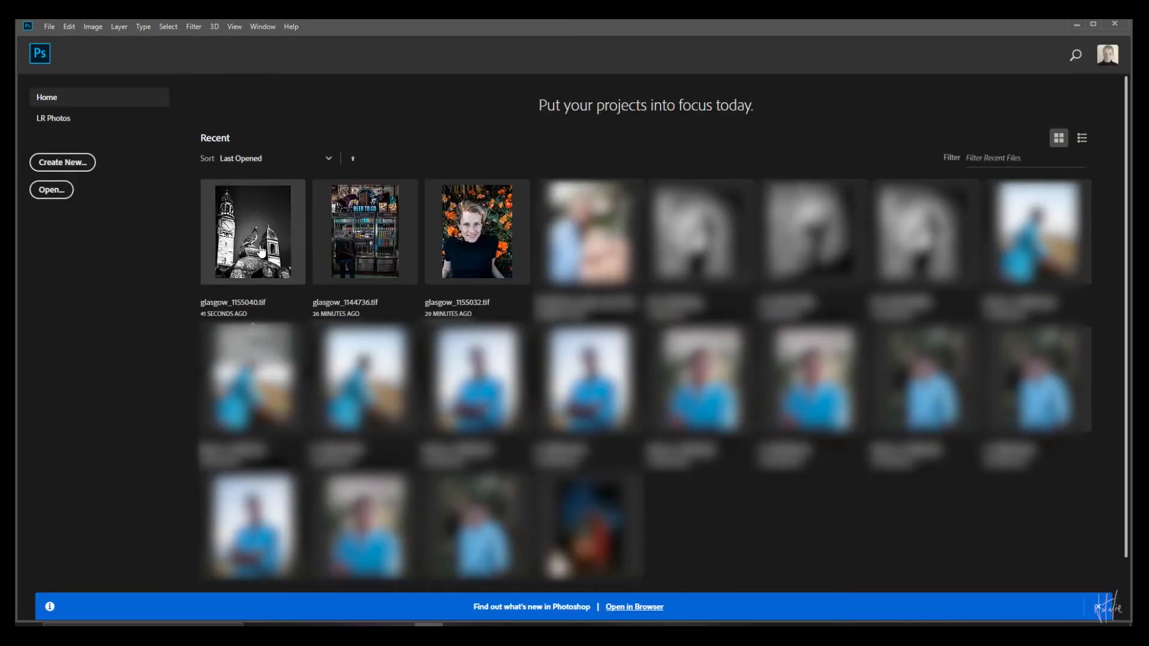
Reopen glasgow_1155040.tif from the Home screen's Recent list
double_click(253, 231)
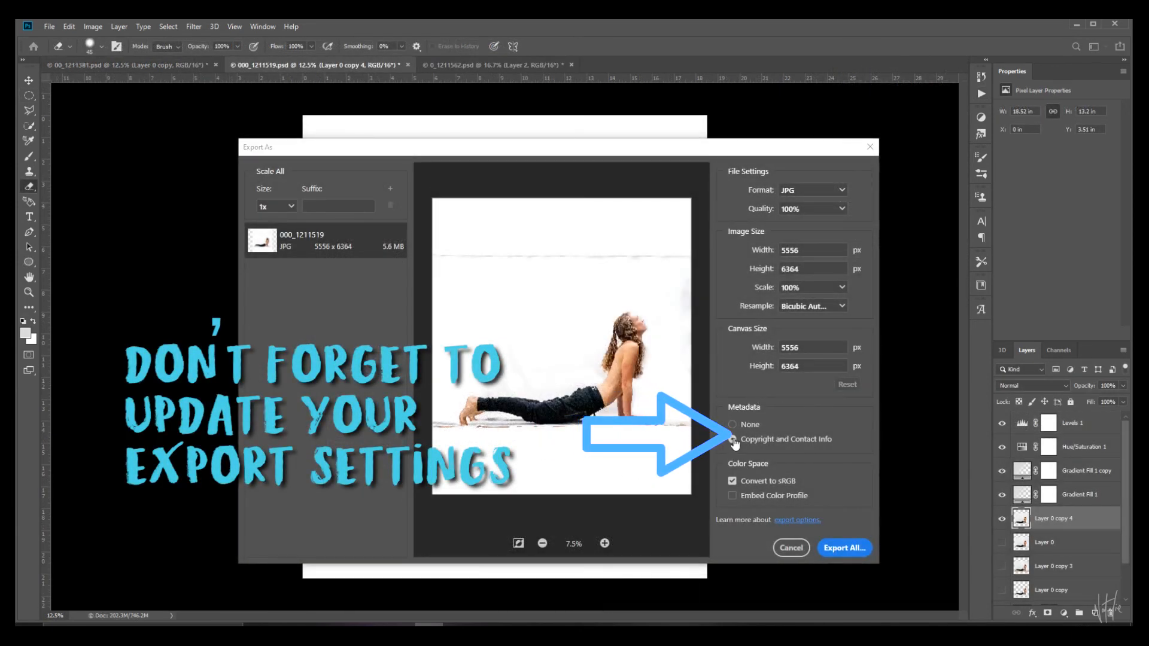
Select 'Copyright and Contact Info' metadata for the yoga photo in Export As
click(733, 440)
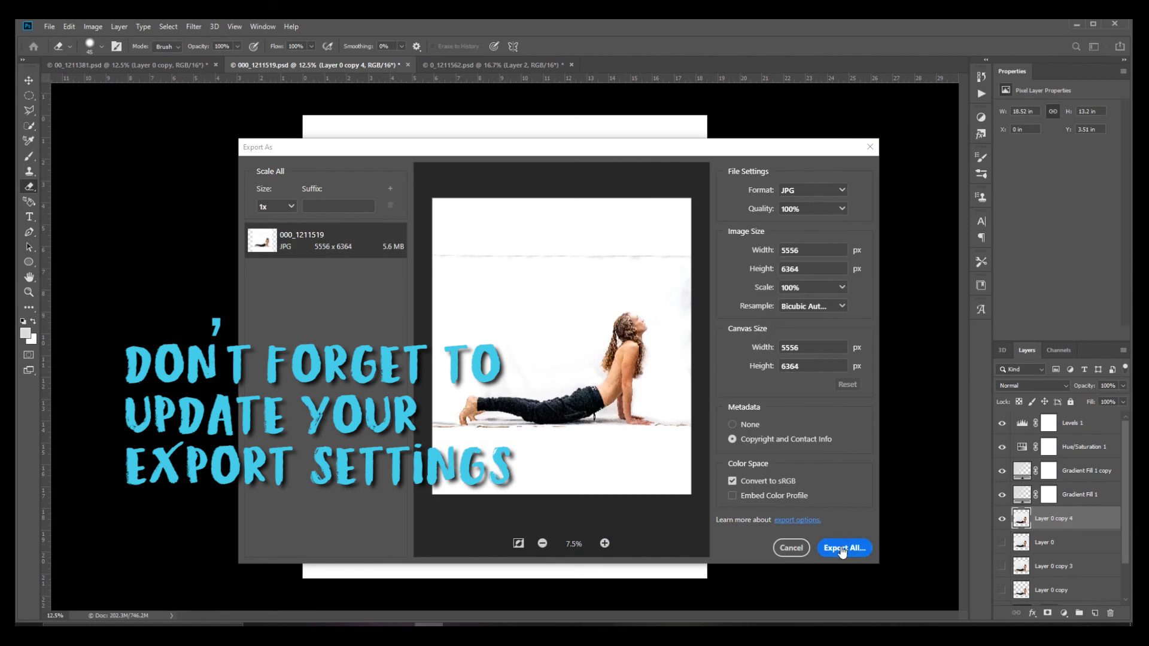